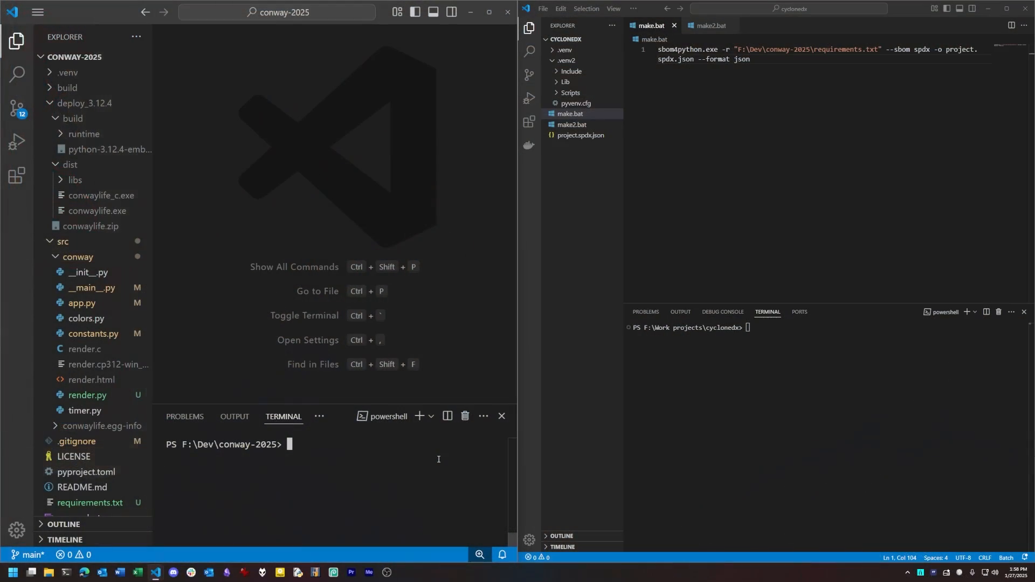
Launch conwaylife.exe from the conway-2025 terminal, then close the Game of Life window
{"action": "type", "text": "co"}
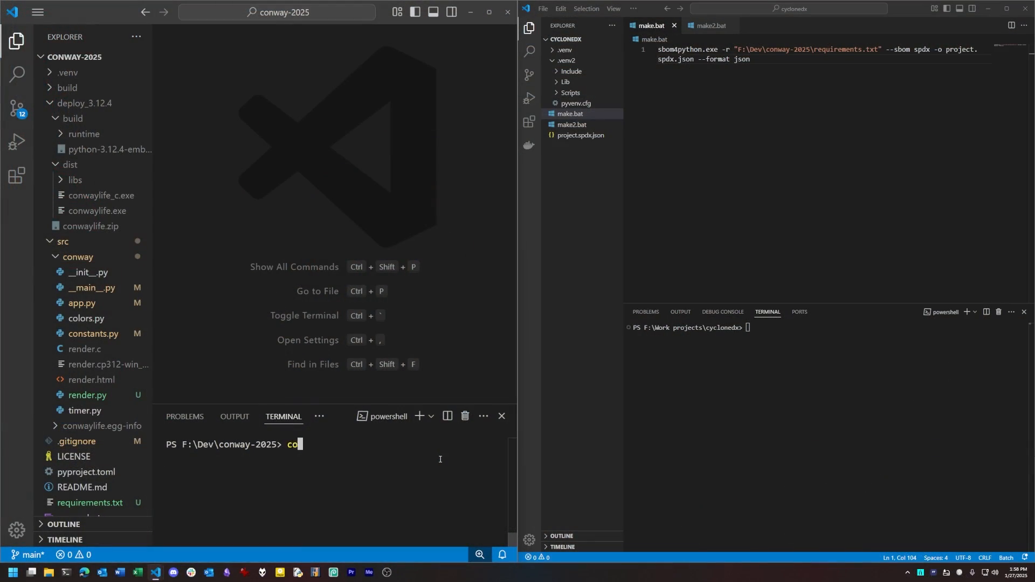
{"action": "key", "text": "Enter"}
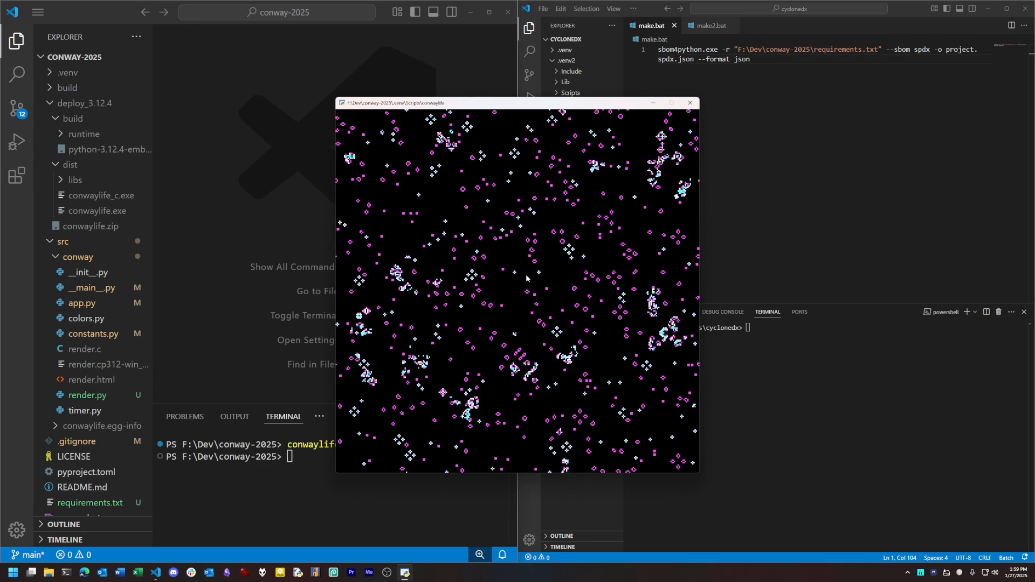
{"action": "left_click", "coordinate": [689, 102]}
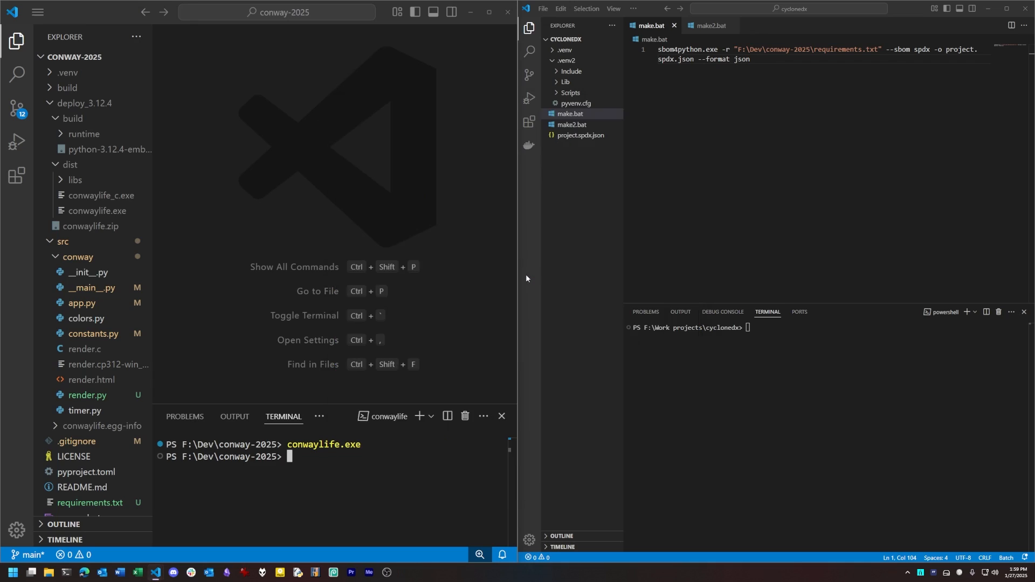
{"action": "left_click", "coordinate": [81, 303]}
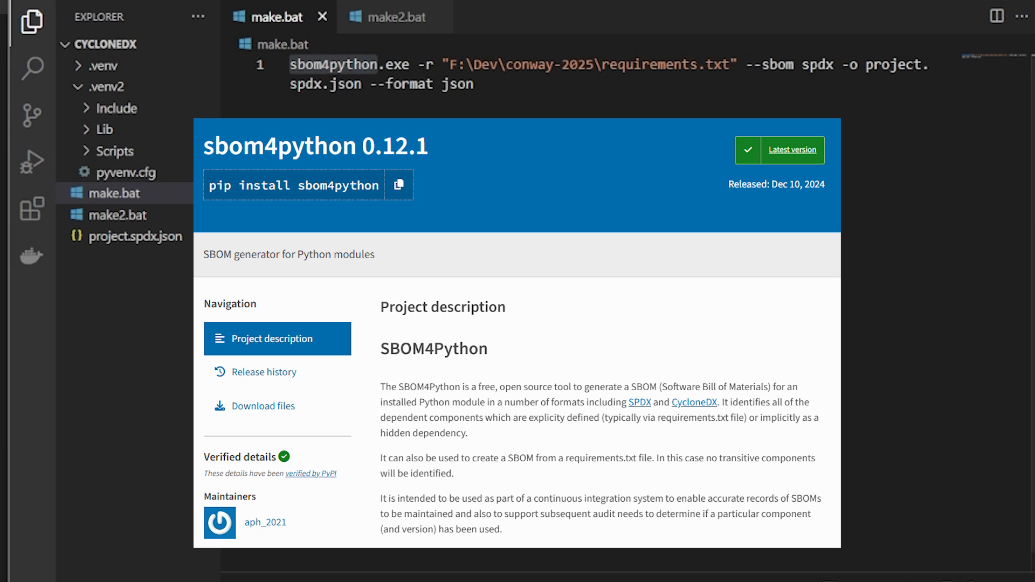
{"action": "mouse_move", "coordinate": [502, 34]}
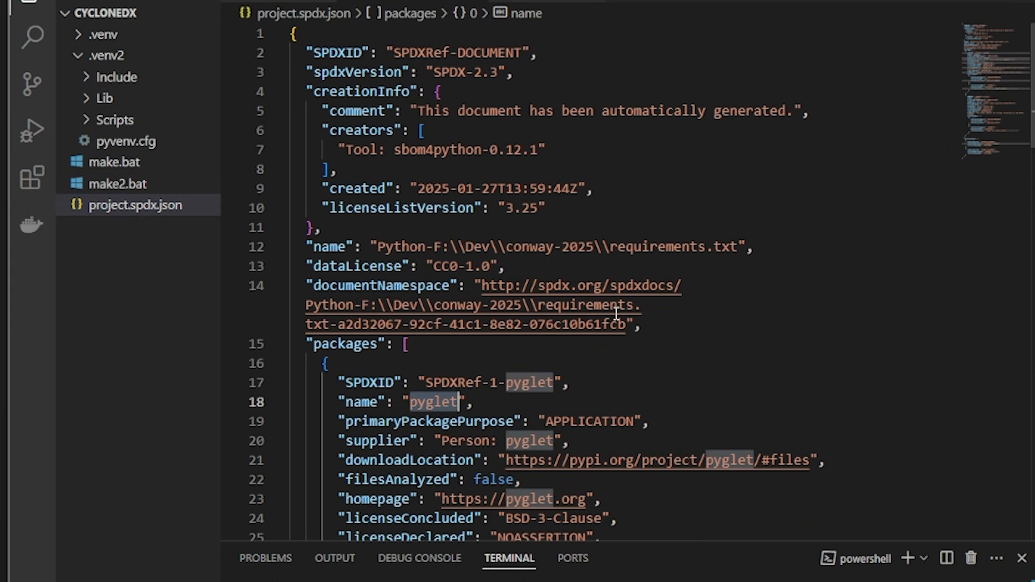
{"action": "scroll", "scroll_direction": "down", "scroll_amount": 3}
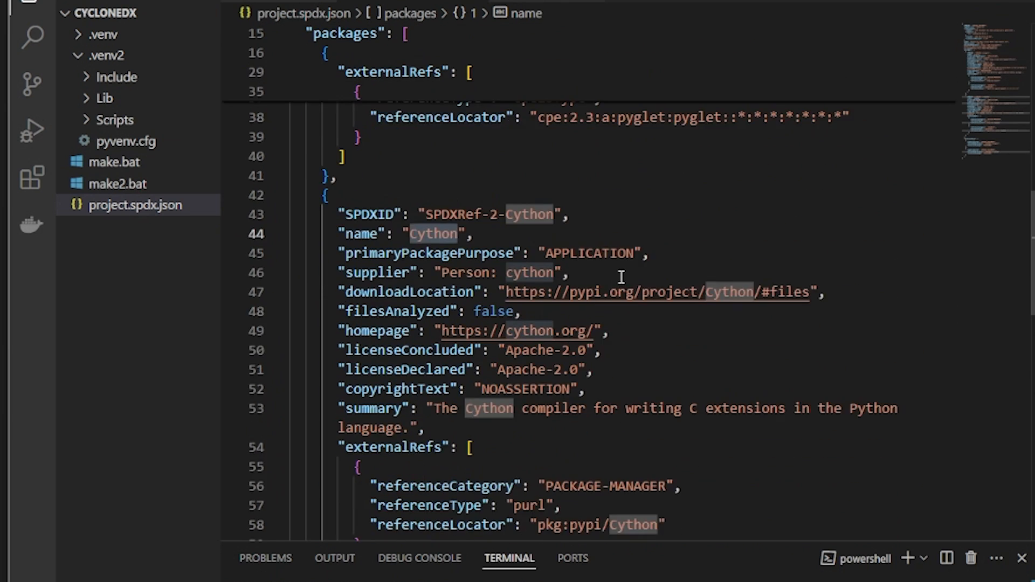
{"action": "scroll", "scroll_direction": "down", "scroll_amount": 3}
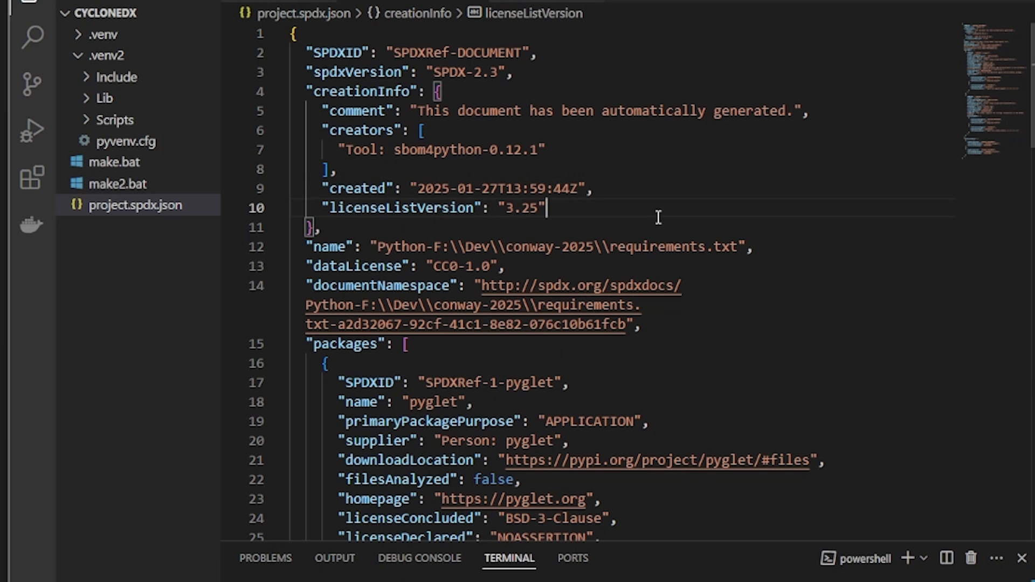
{"action": "mouse_move", "coordinate": [562, 112]}
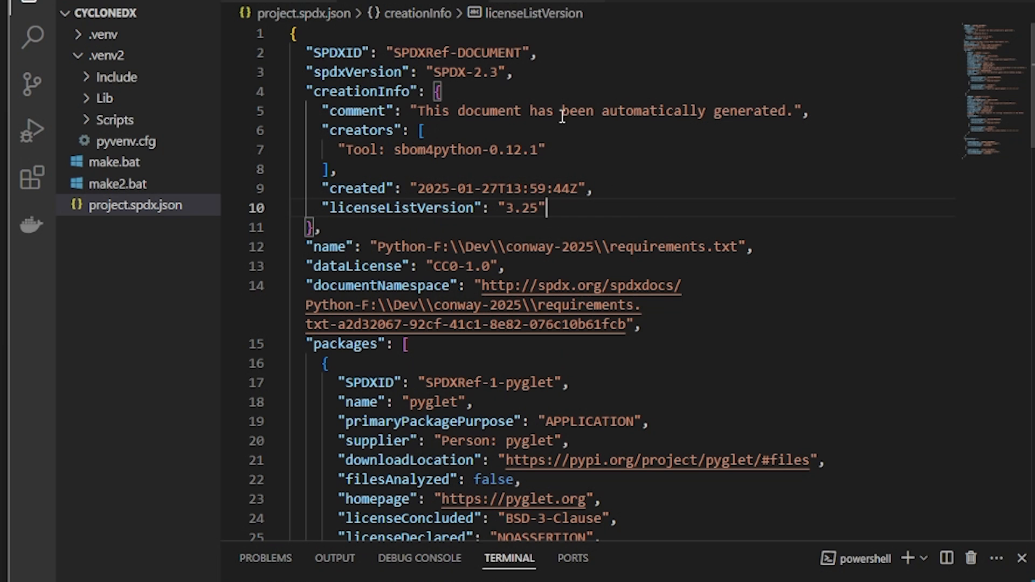
{"action": "left_click", "coordinate": [114, 184]}
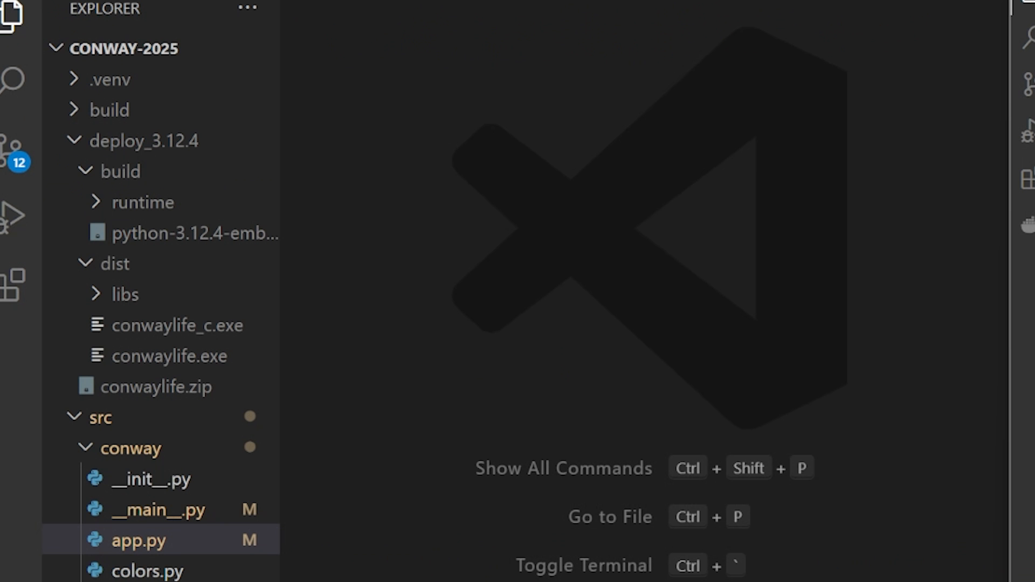
{"action": "mouse_move", "coordinate": [159, 354]}
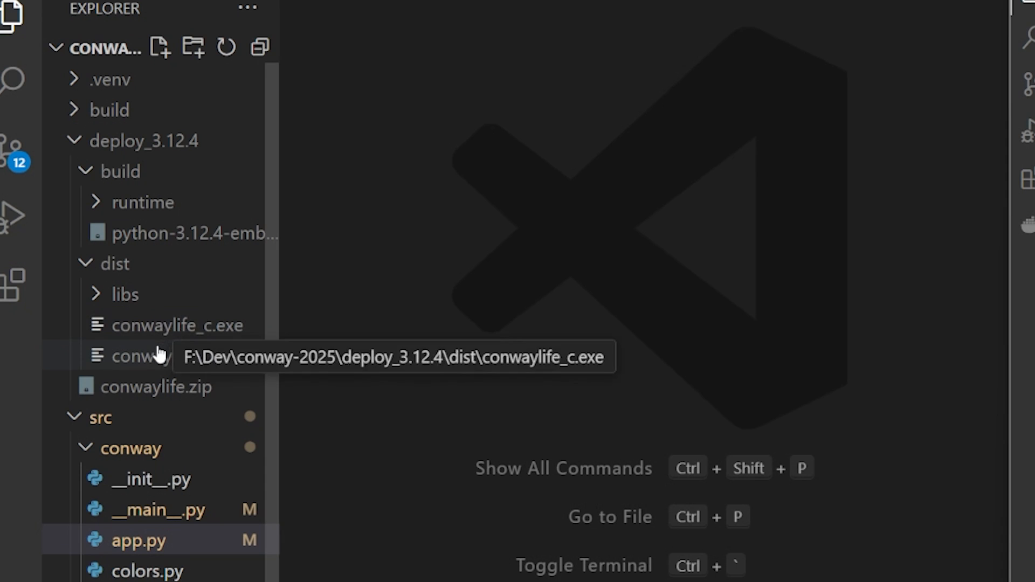
{"action": "mouse_move", "coordinate": [156, 331]}
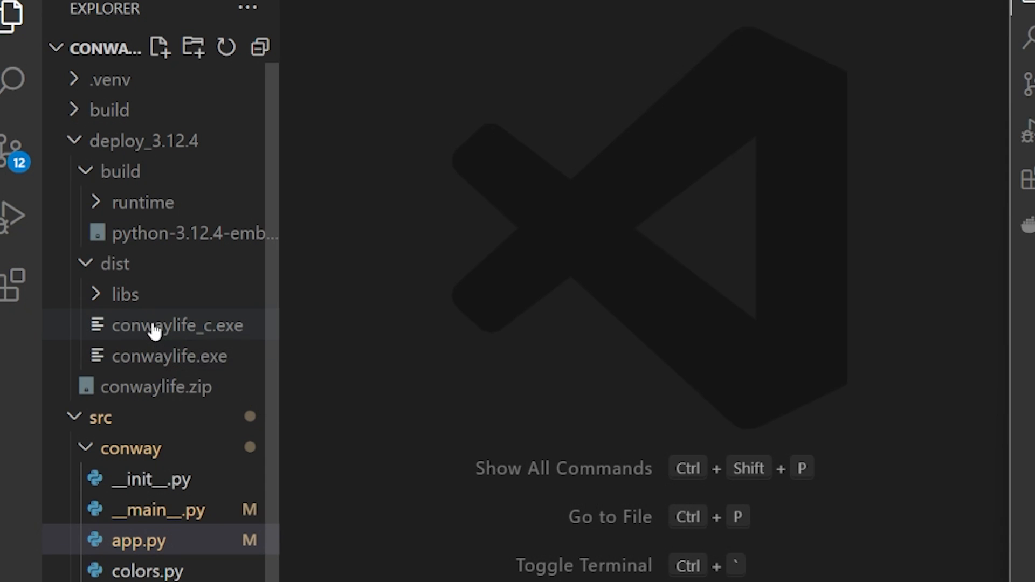
{"action": "mouse_move", "coordinate": [156, 328]}
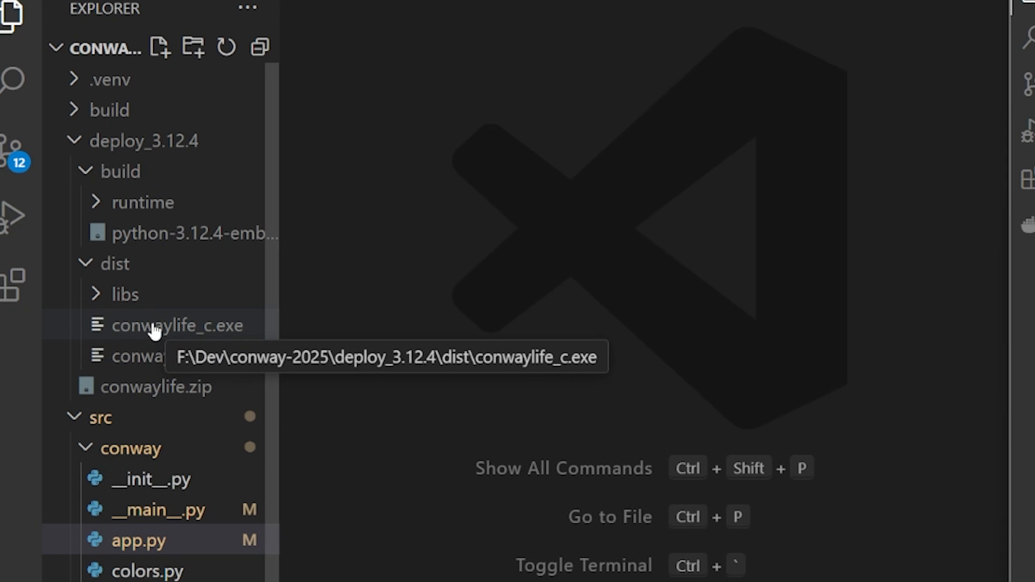
{"action": "left_click", "coordinate": [123, 294]}
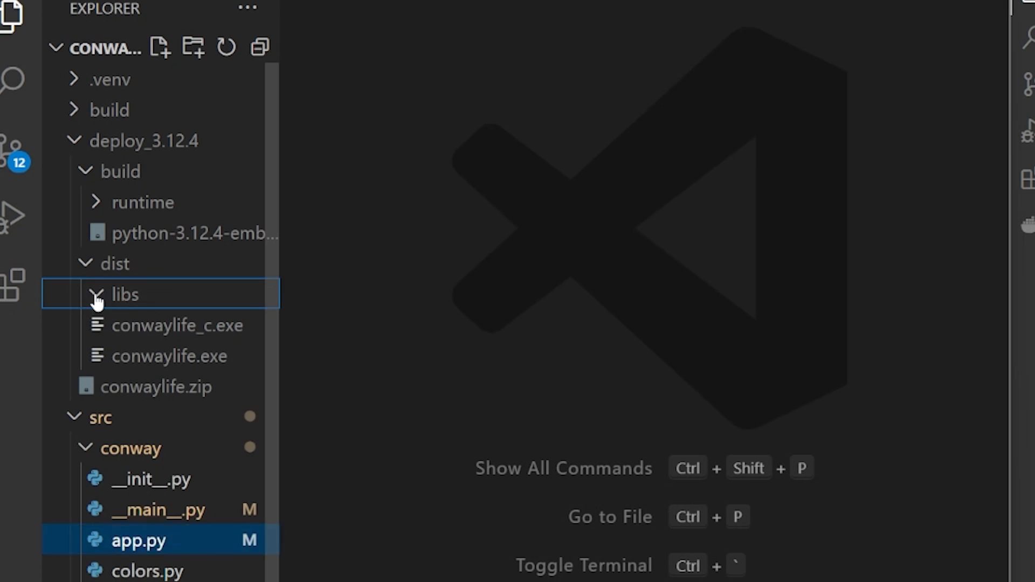
{"action": "left_click", "coordinate": [125, 294]}
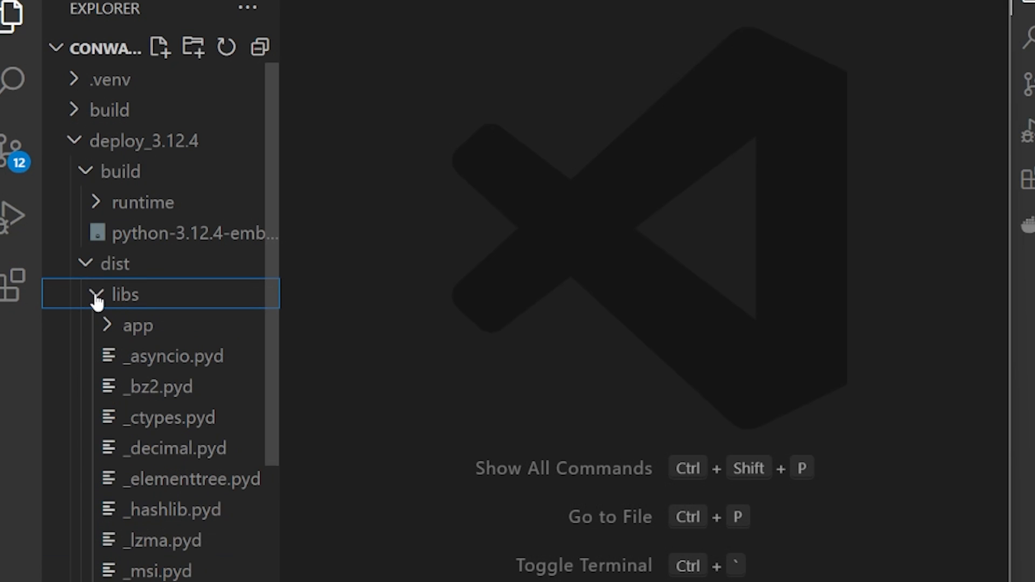
{"action": "left_click", "coordinate": [124, 294]}
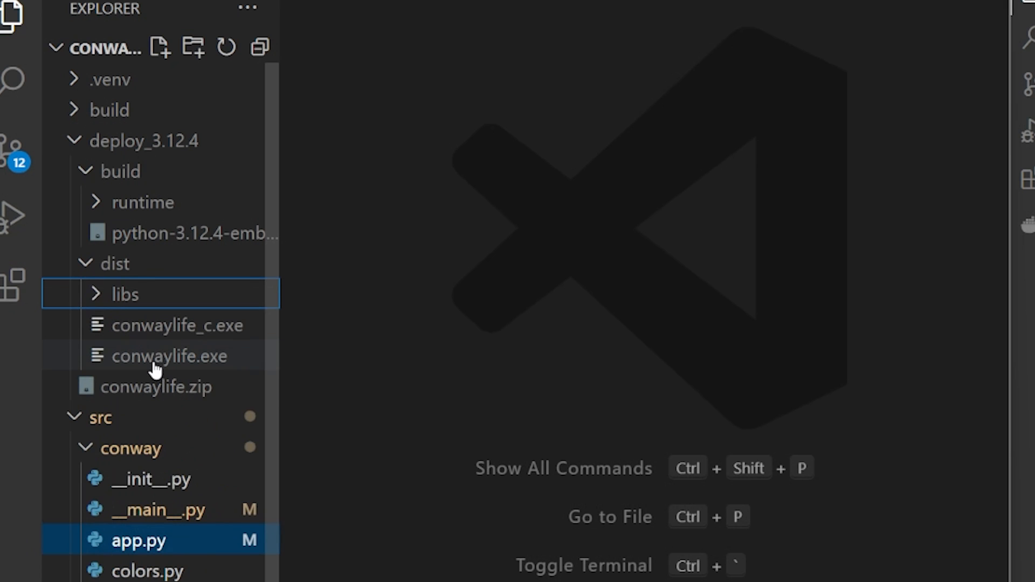
{"action": "mouse_move", "coordinate": [156, 345]}
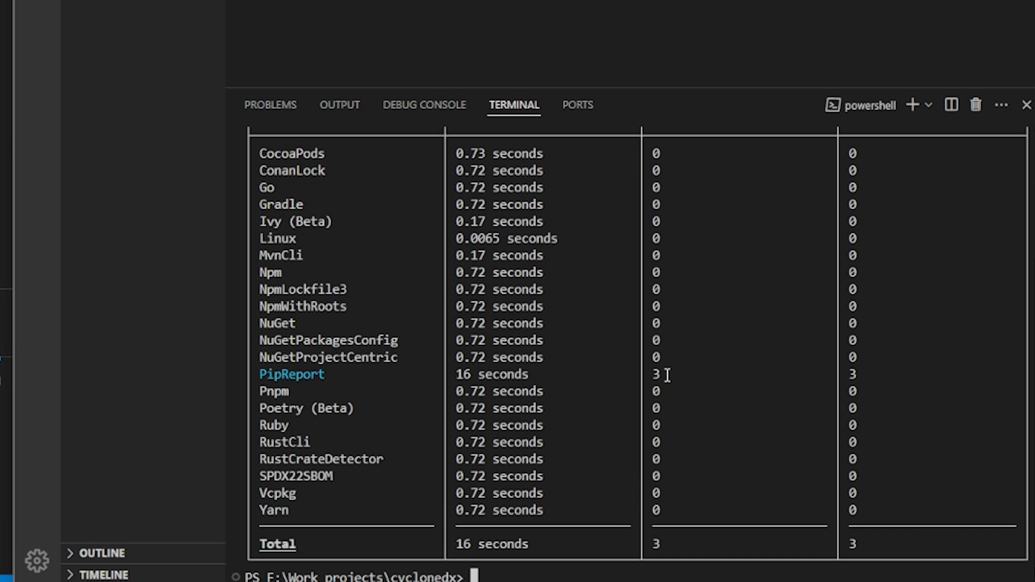
{"action": "mouse_move", "coordinate": [472, 416]}
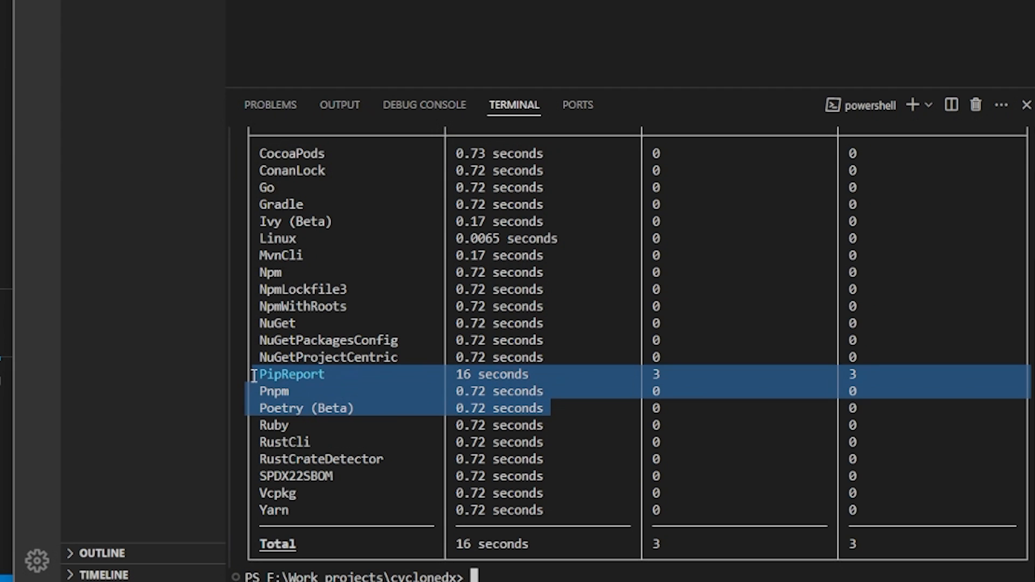
{"action": "mouse_move", "coordinate": [554, 436]}
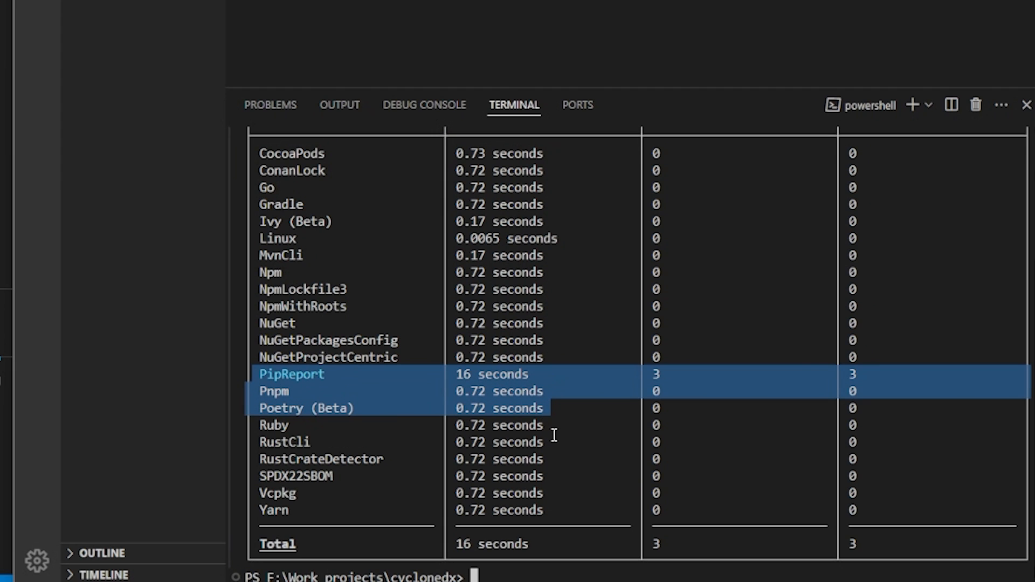
{"action": "mouse_move", "coordinate": [572, 428]}
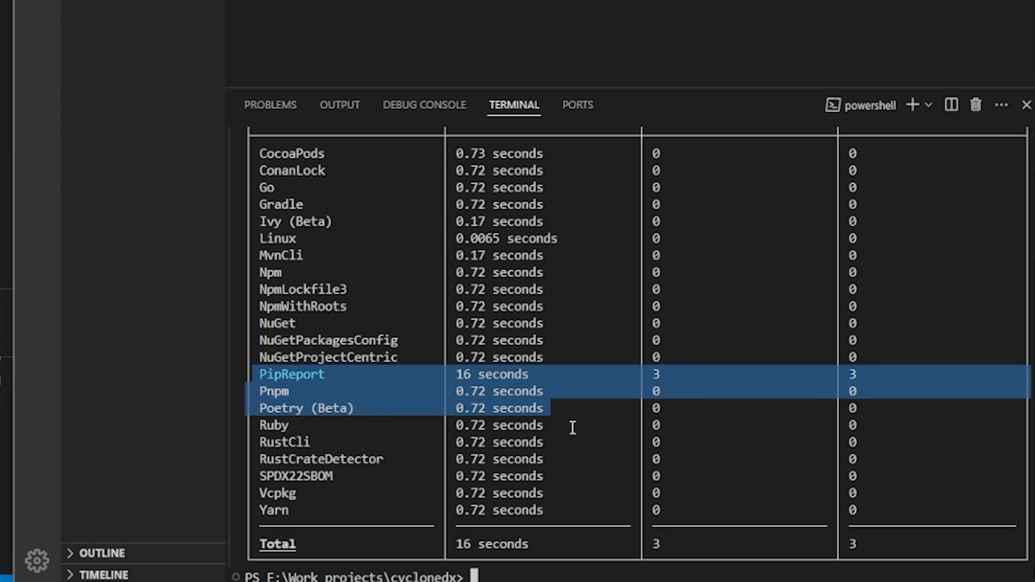
{"action": "mouse_move", "coordinate": [343, 498]}
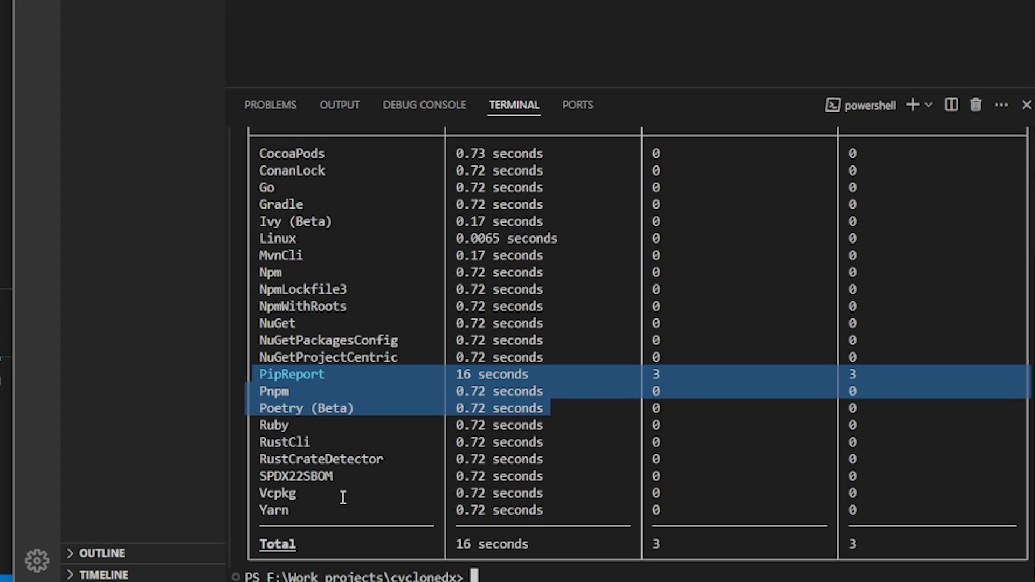
{"action": "mouse_move", "coordinate": [301, 511]}
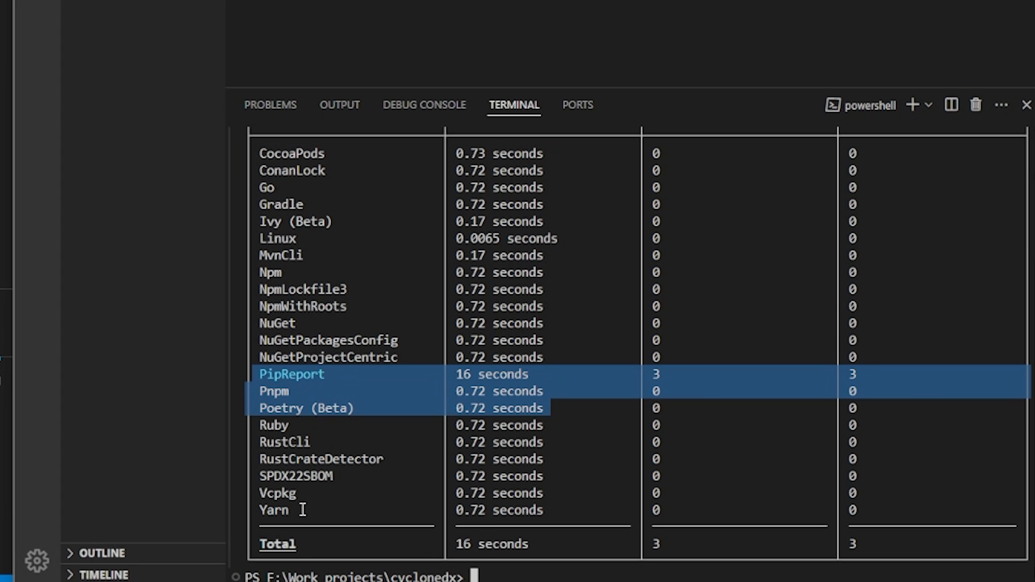
{"action": "mouse_move", "coordinate": [349, 488]}
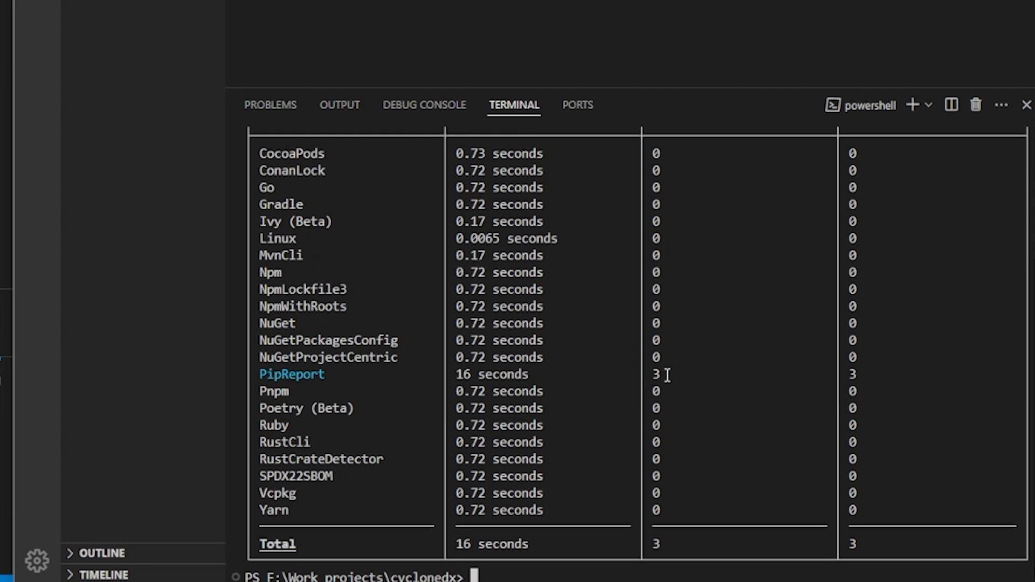
Highlight the three PipReport component rows in the detector summary table
{"action": "left_click_drag", "start_coordinate": [258, 373], "coordinate": [548, 408]}
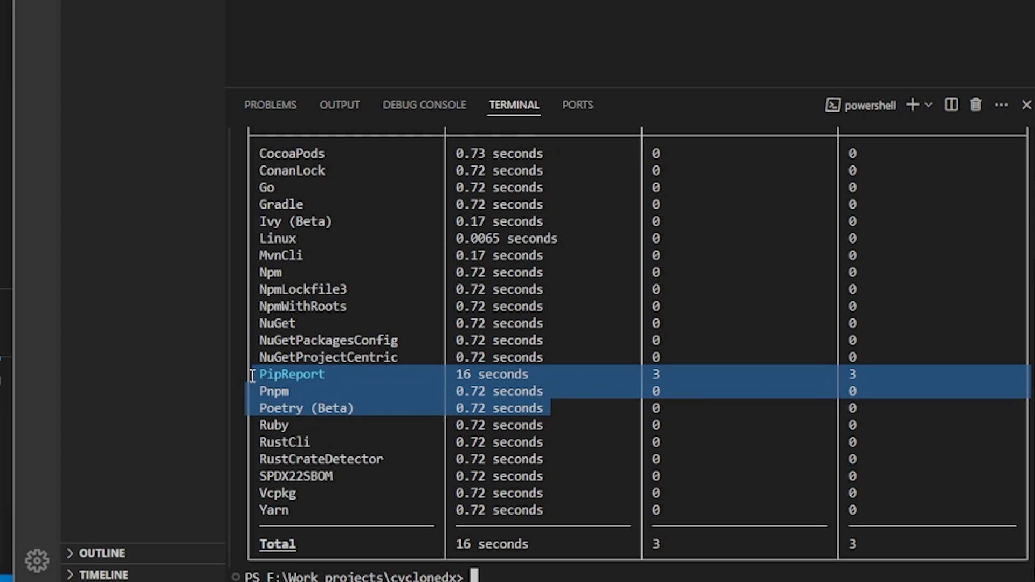
{"action": "mouse_move", "coordinate": [572, 428]}
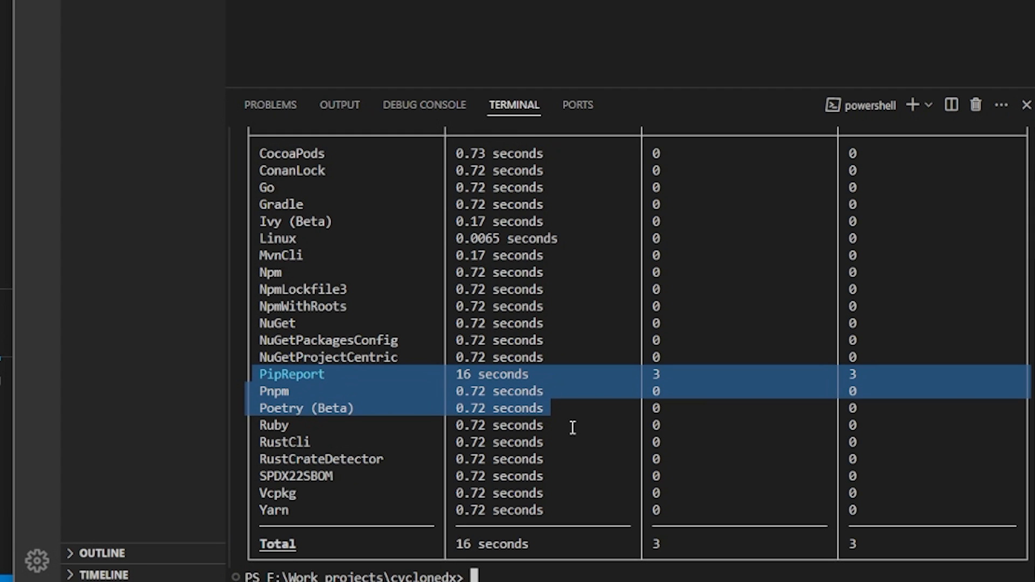
{"action": "mouse_move", "coordinate": [266, 476]}
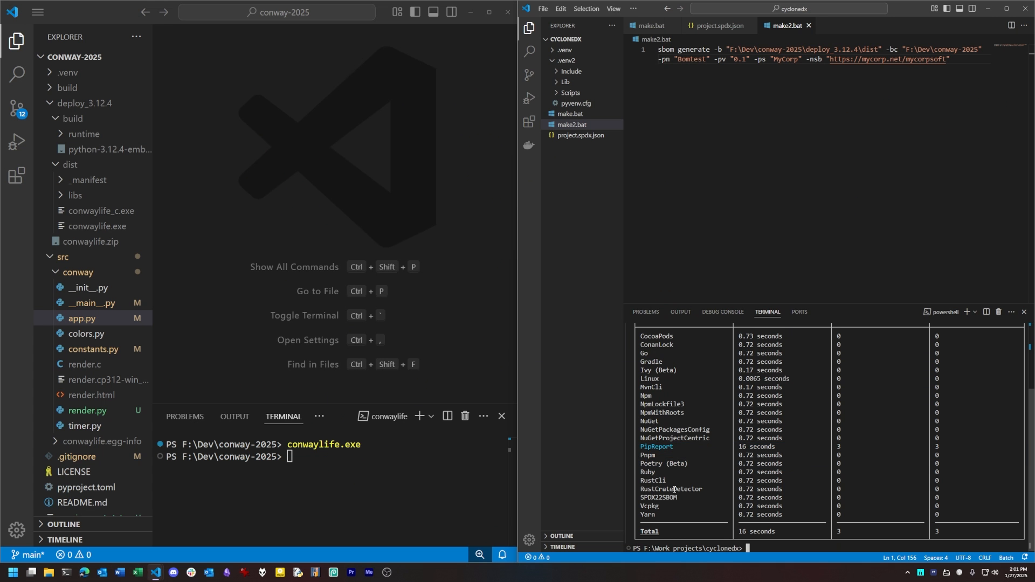
Open dist\_manifest\spdx_2.2\manifest.spdx.json and select wintab.pyc's SHA256 checksum
{"action": "left_click", "coordinate": [89, 179]}
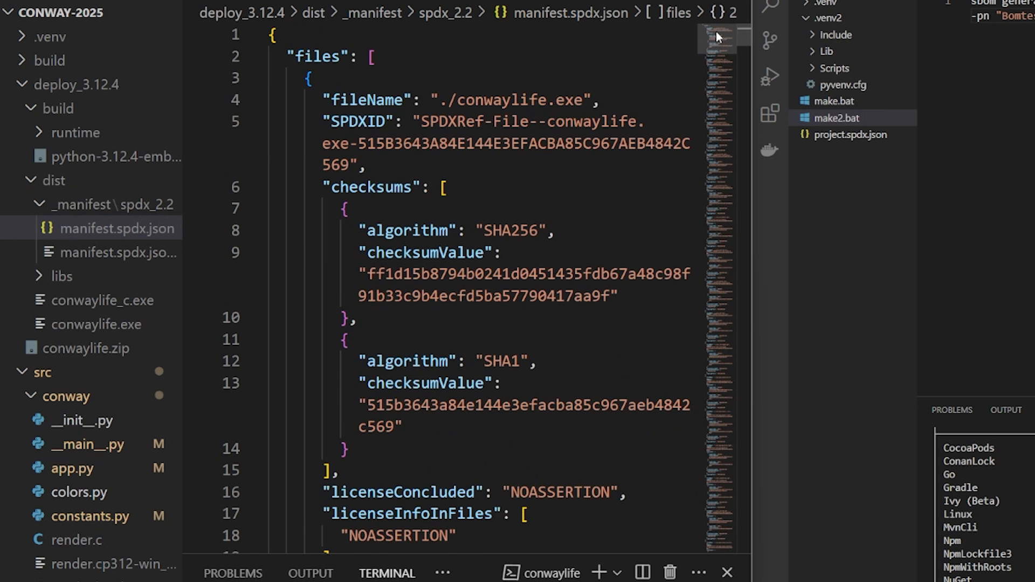
{"action": "scroll", "scroll_direction": "down", "scroll_amount": 3}
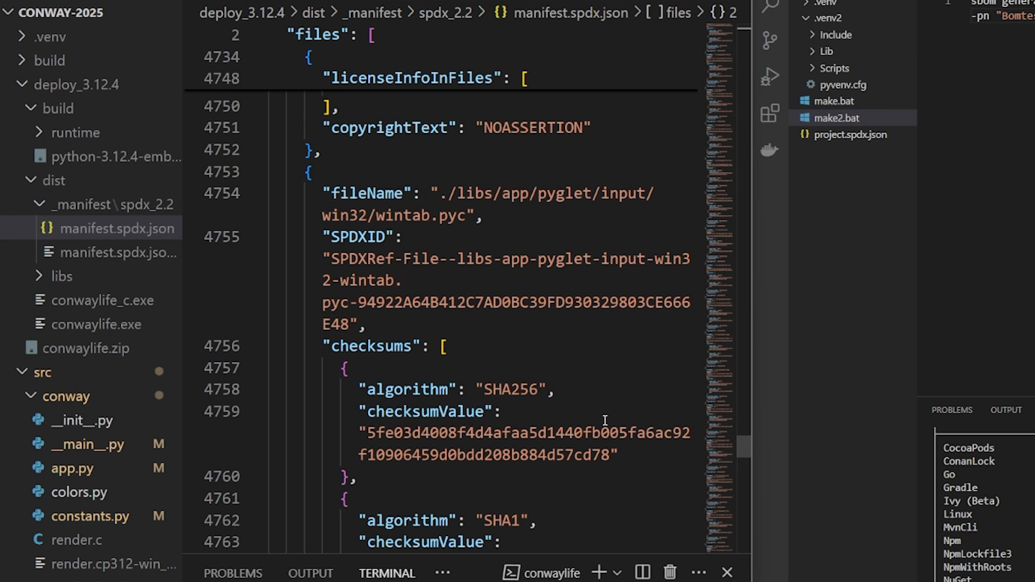
{"action": "double_click", "coordinate": [521, 432]}
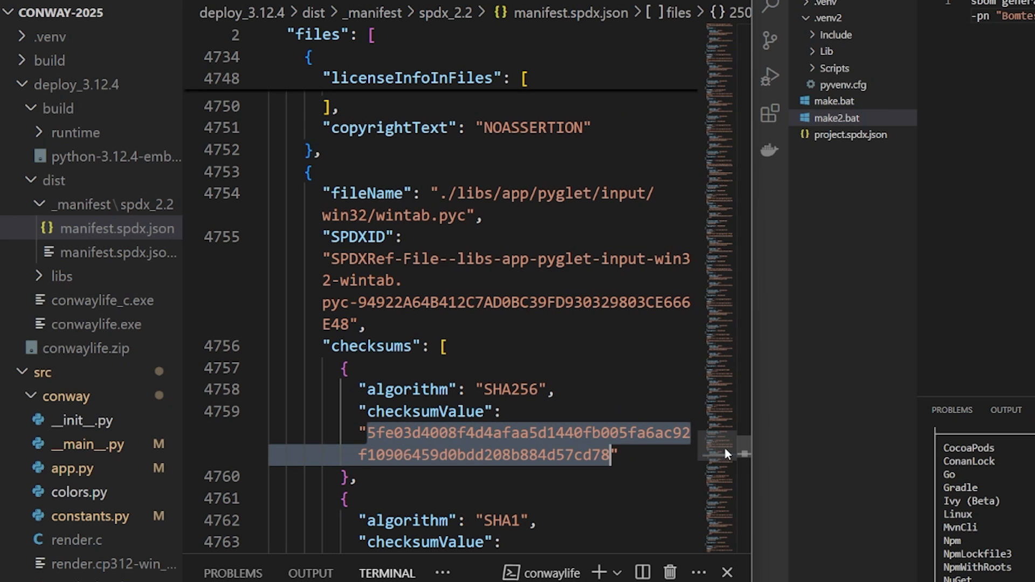